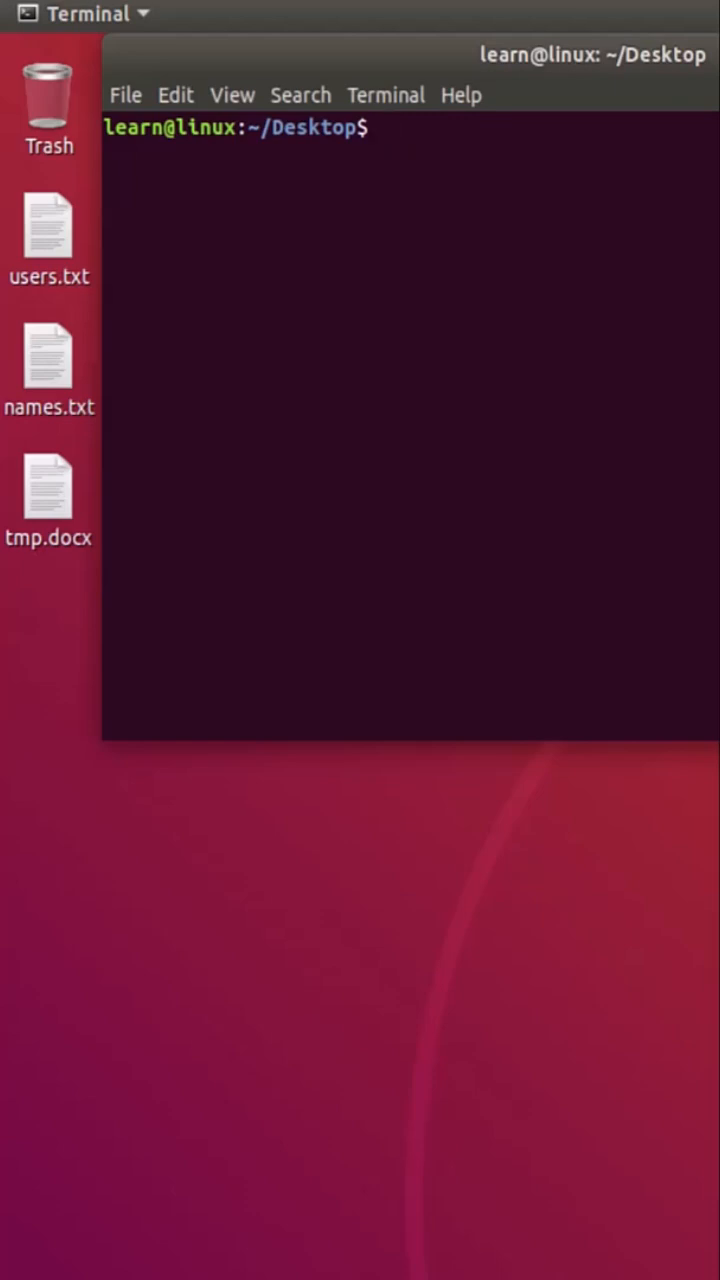
text(ls -)
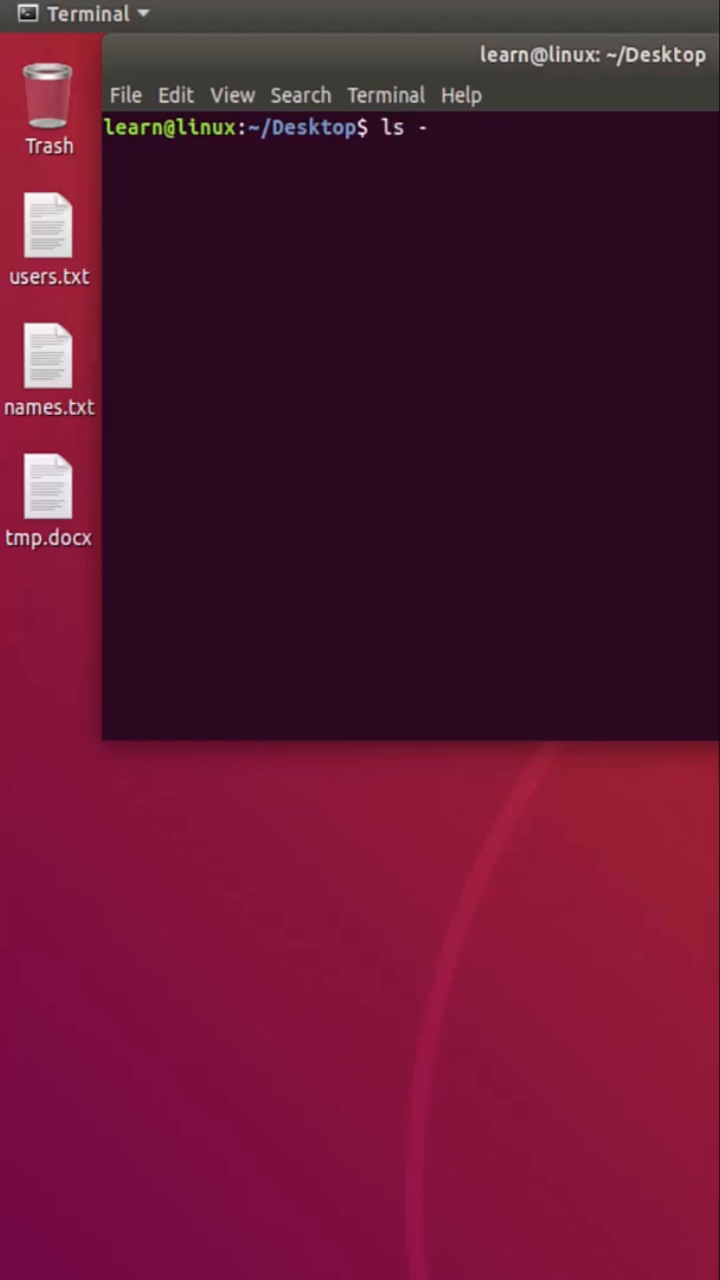
text(l users.txt)
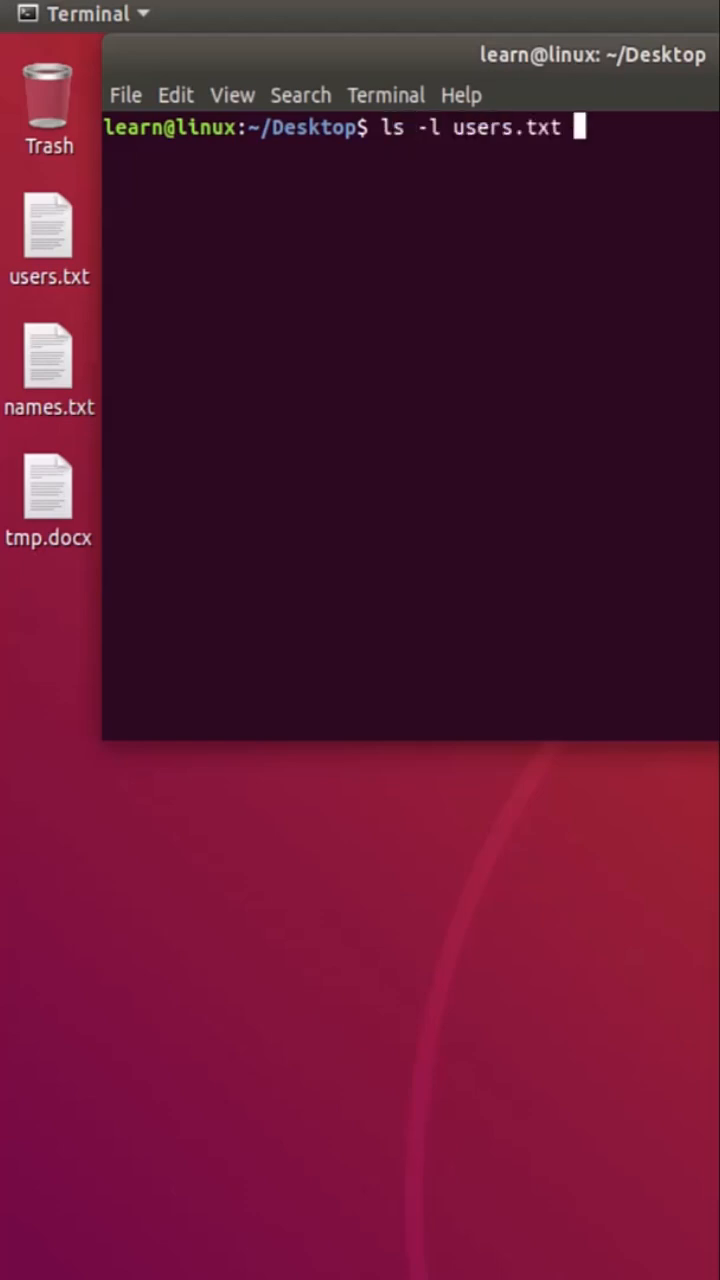